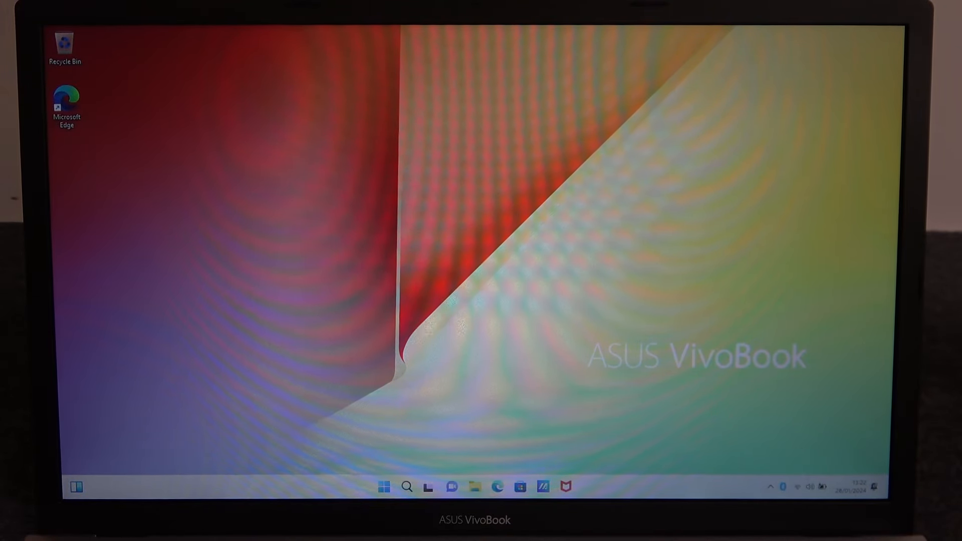
From Quick Settings, switch the Wi‑Fi tile off and then back on.
left_click(798, 487)
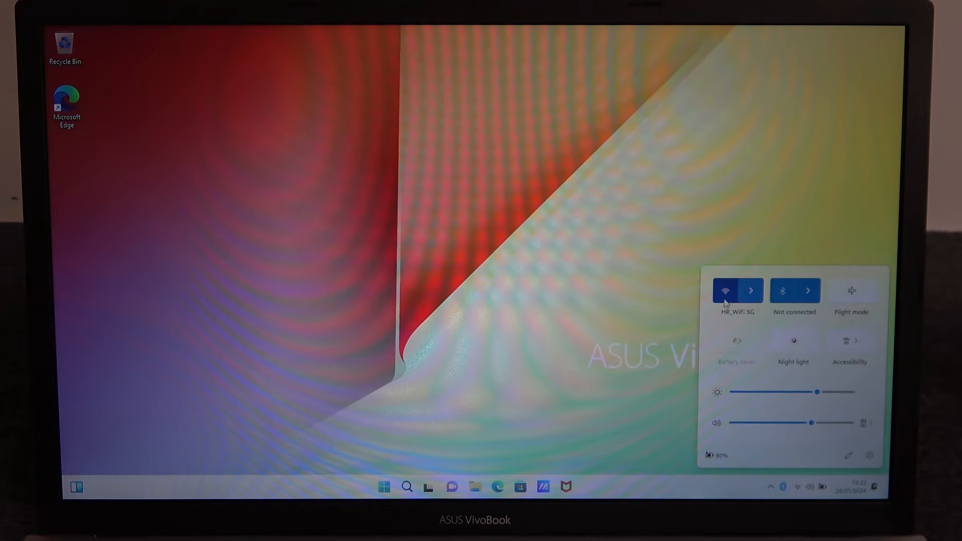
left_click(725, 290)
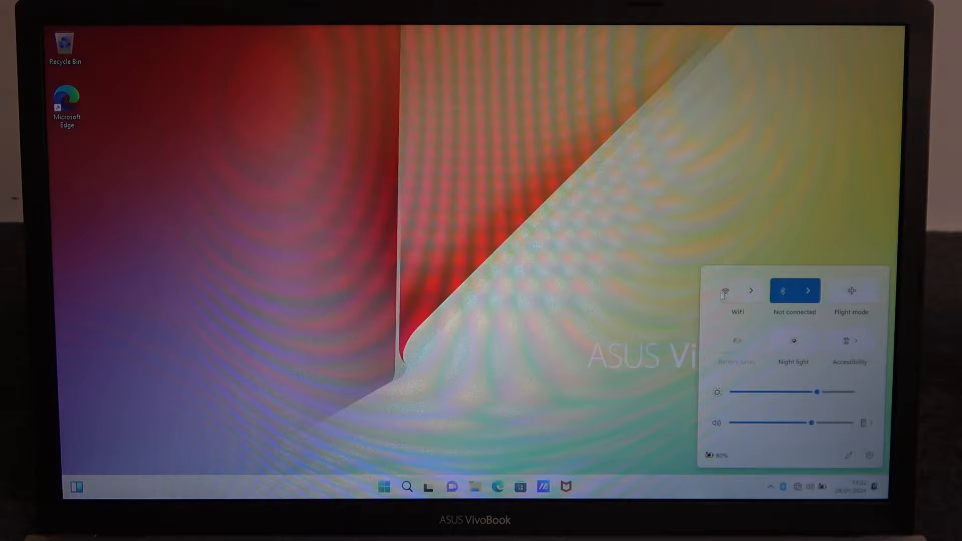
left_click(724, 290)
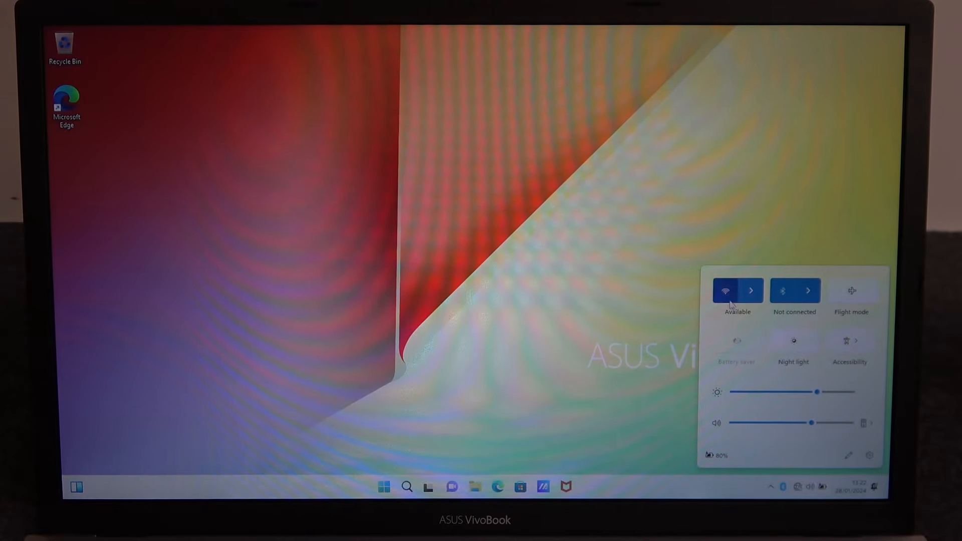
left_click(725, 290)
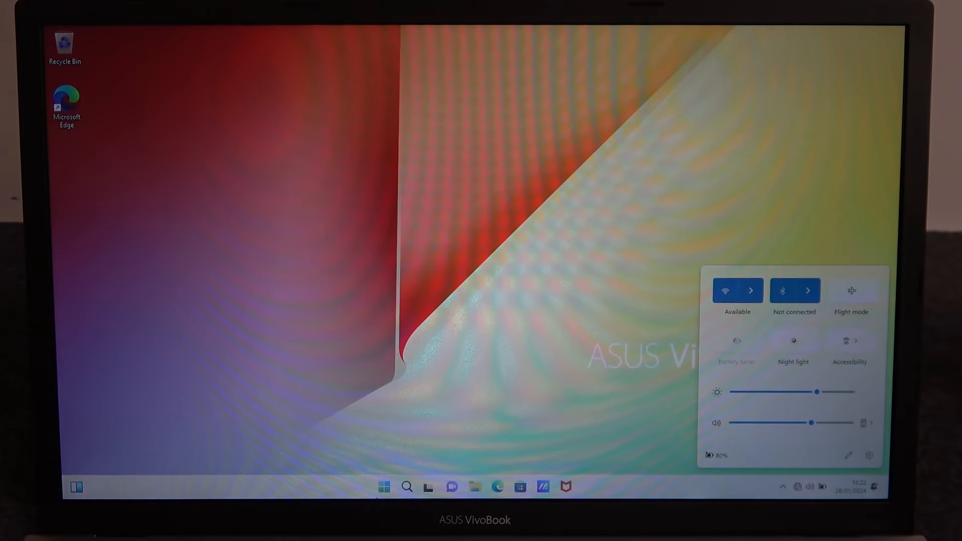
Launch Settings from Start and go to Network & internet, confirming Wi‑Fi on HR_WiFi 5G.
left_click(383, 486)
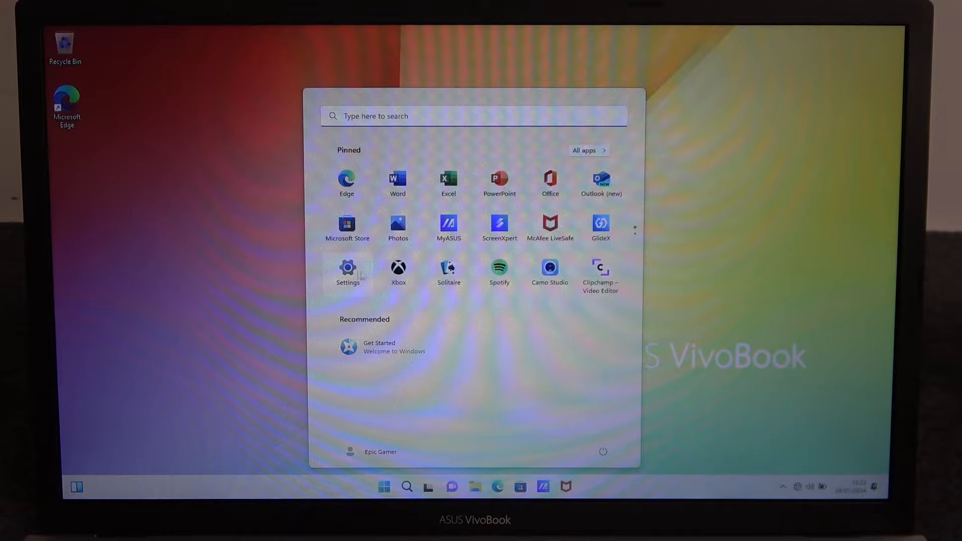
left_click(347, 268)
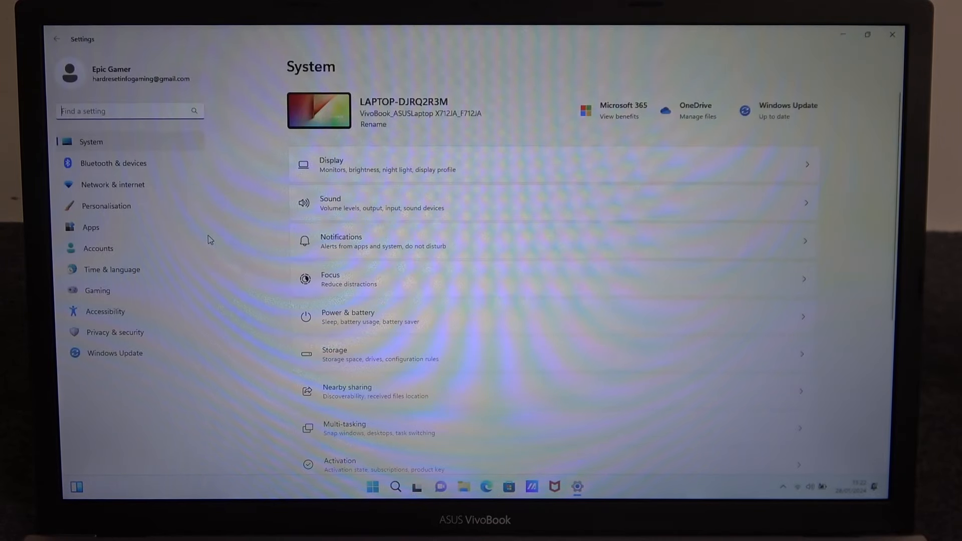
left_click(112, 184)
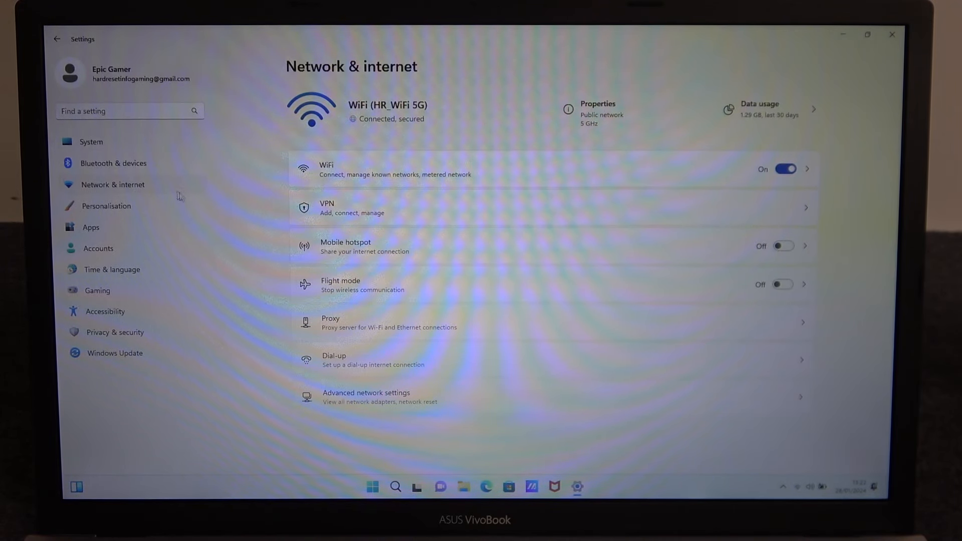